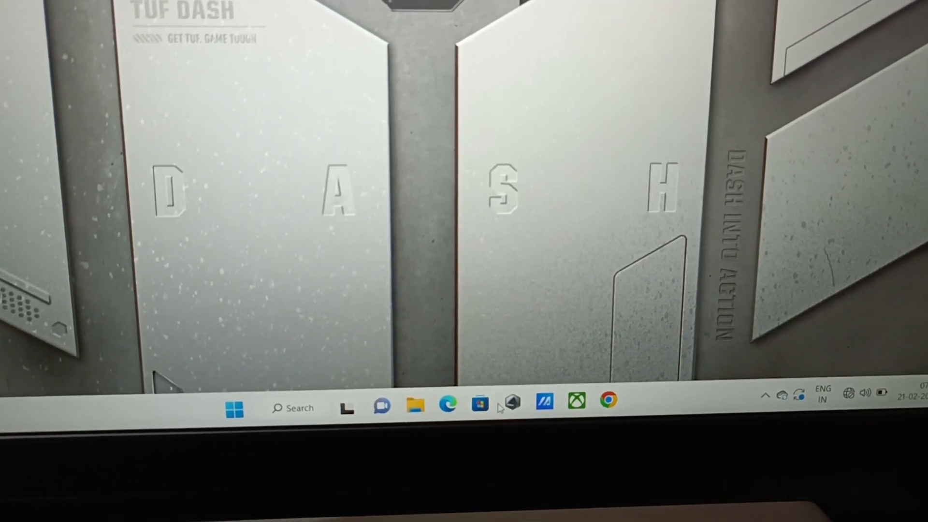
mouse_move(511, 403)
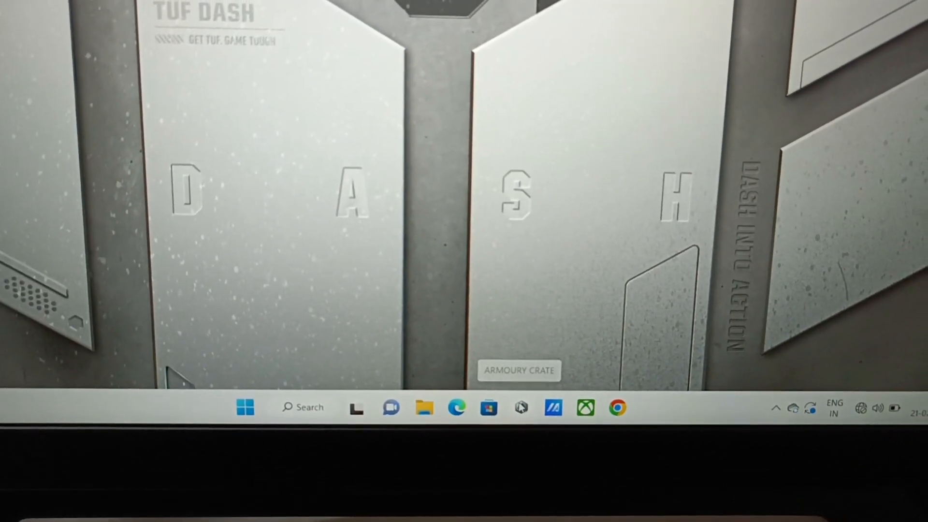
- Launch Armoury Crate from the Windows 11 taskbar
left_click(520, 407)
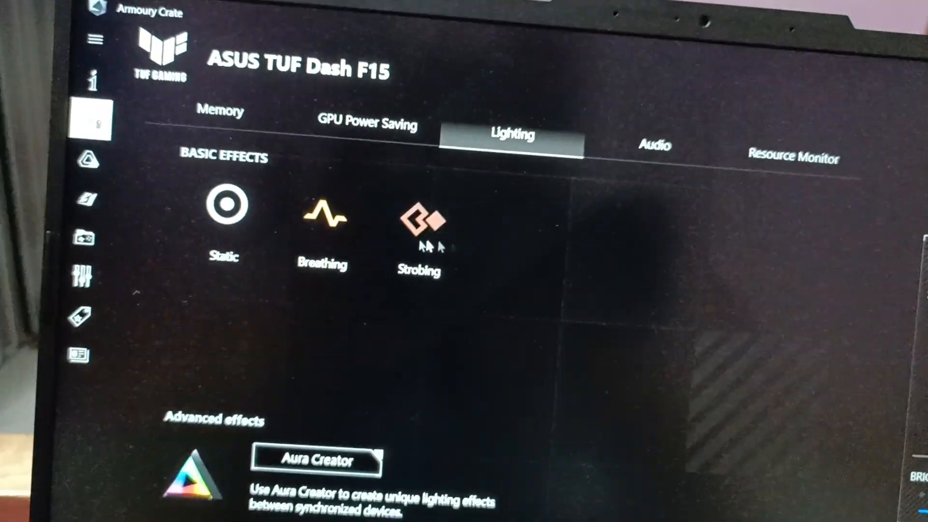
- Choose the Static basic effect for the TUF Dash F15 keyboard lighting
left_click(224, 204)
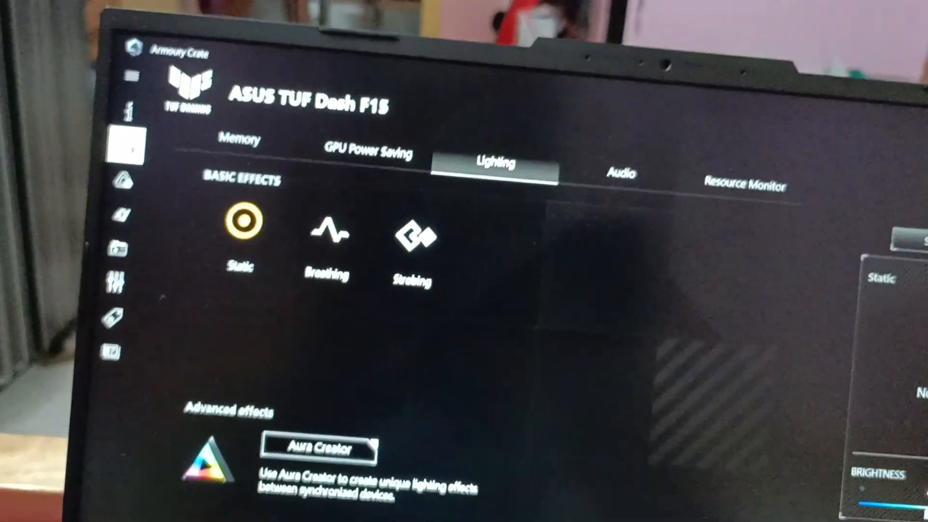